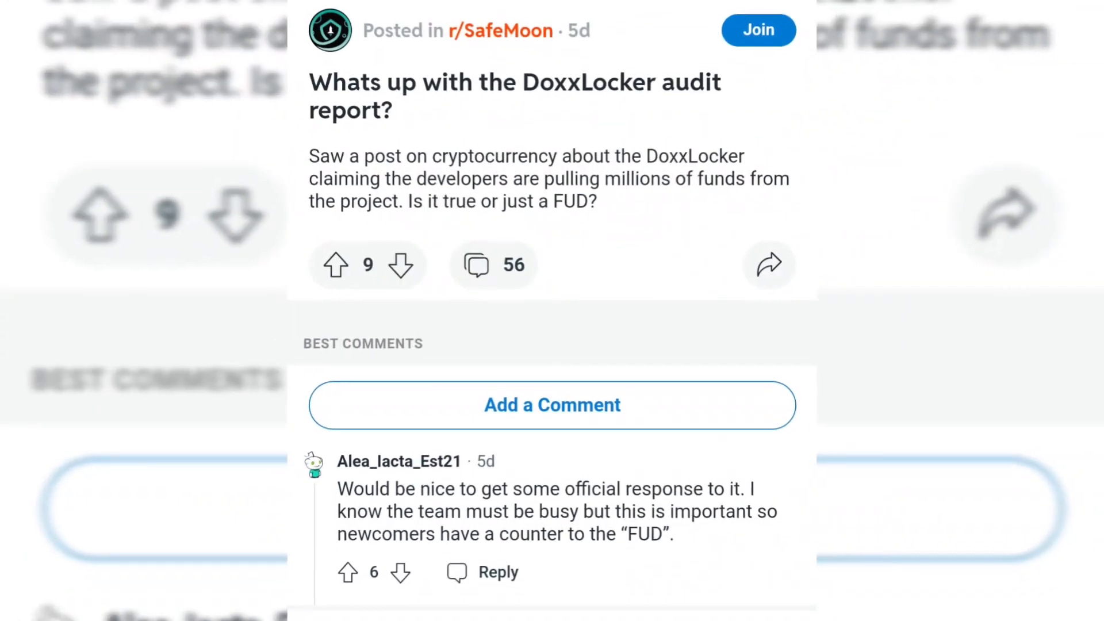
{"action": "scroll", "scroll_direction": "down", "scroll_amount": 3}
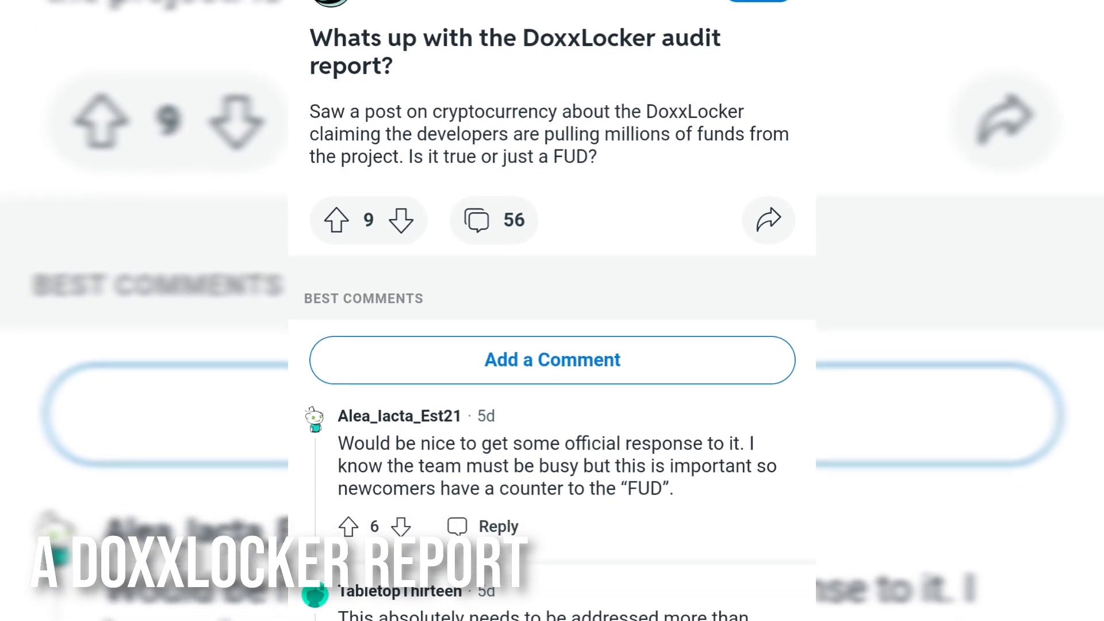
{"action": "scroll", "scroll_direction": "down", "scroll_amount": 3}
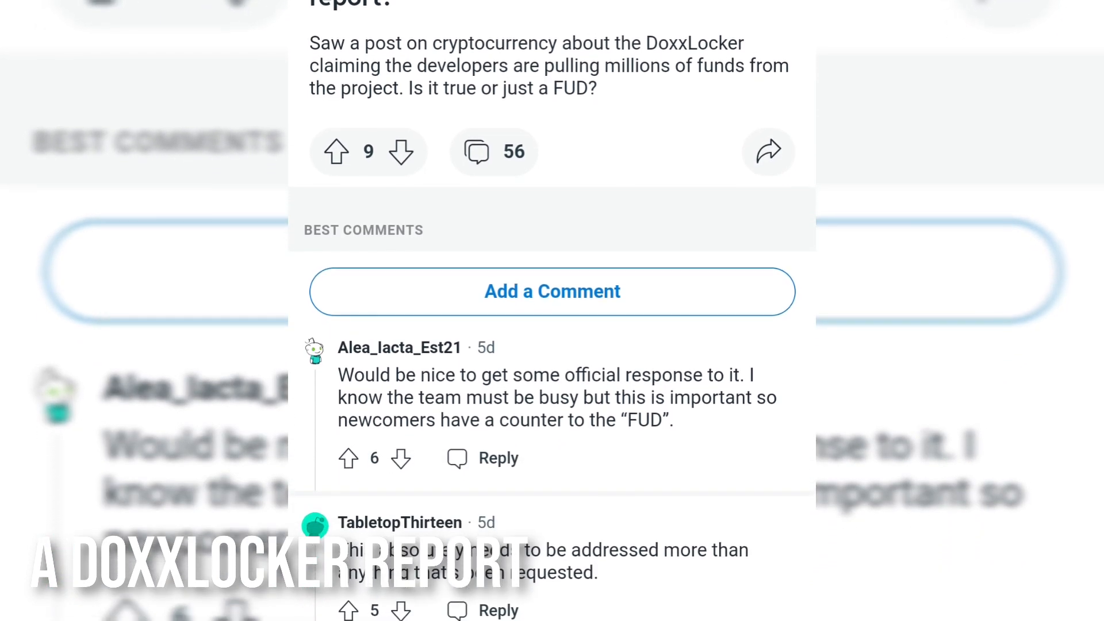
{"action": "scroll", "scroll_direction": "down", "scroll_amount": 3}
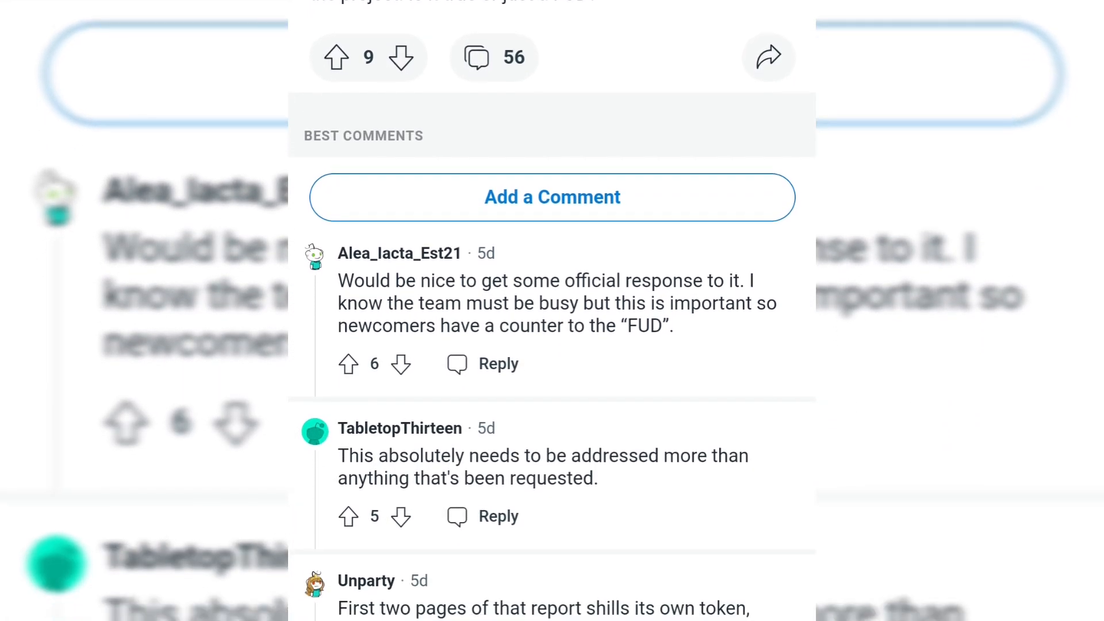
{"action": "scroll", "scroll_direction": "down", "scroll_amount": 3}
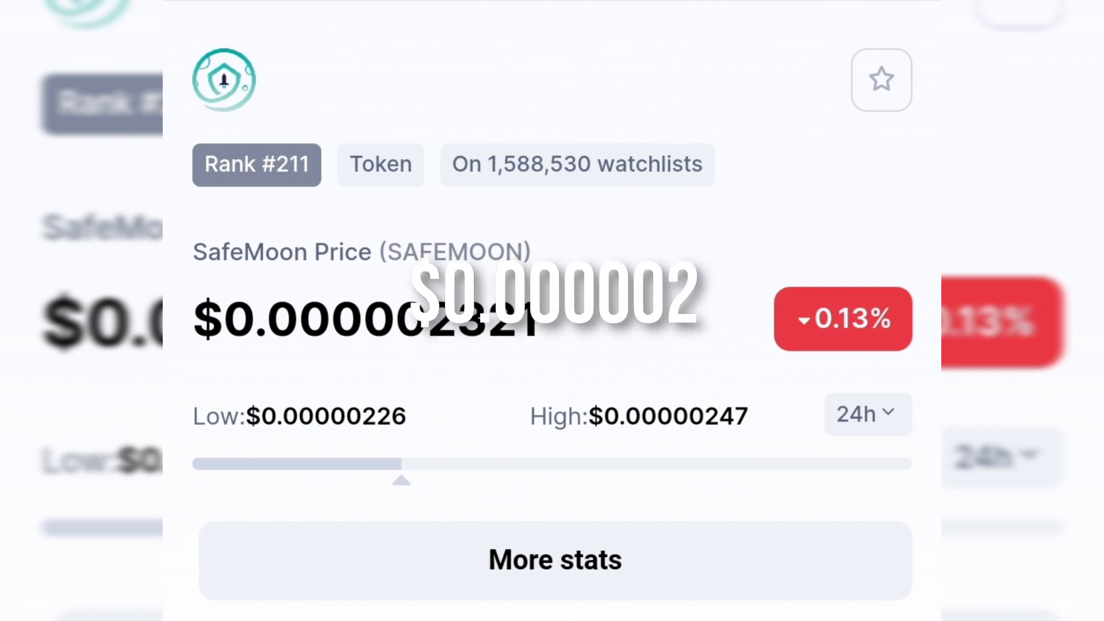
{"action": "scroll", "scroll_direction": "down", "scroll_amount": 3}
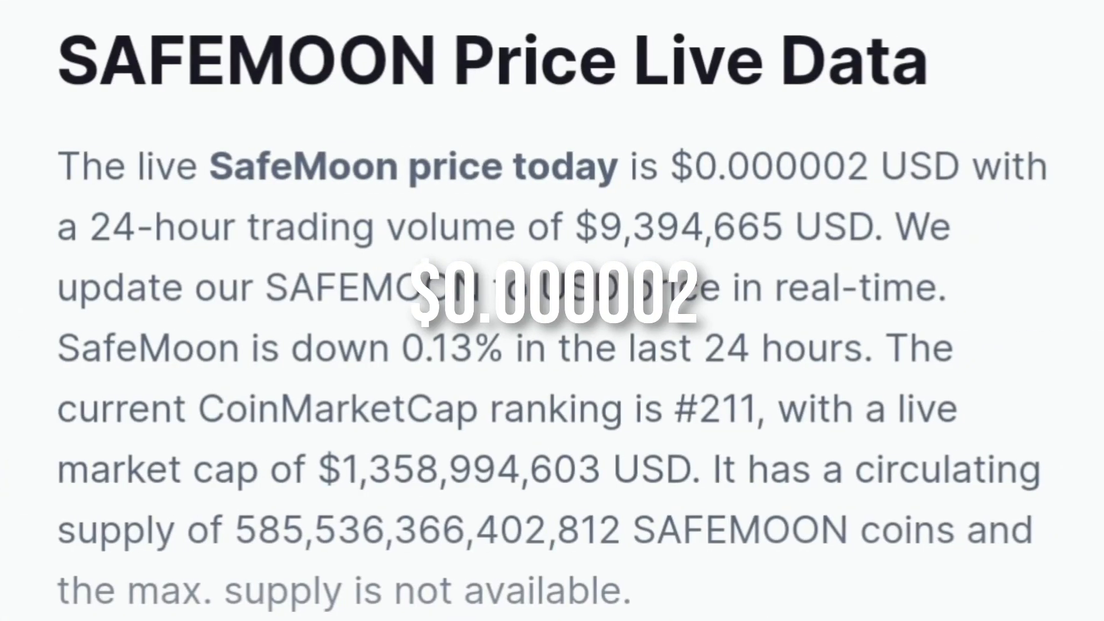